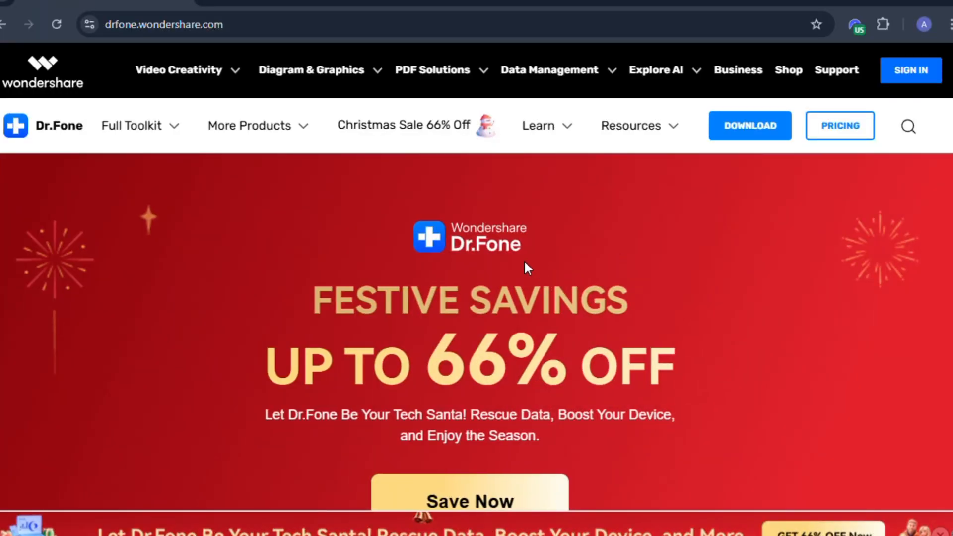
- Reach the All in One & One for All banner and start the Dr.Fone free trial
scroll("down", 3)
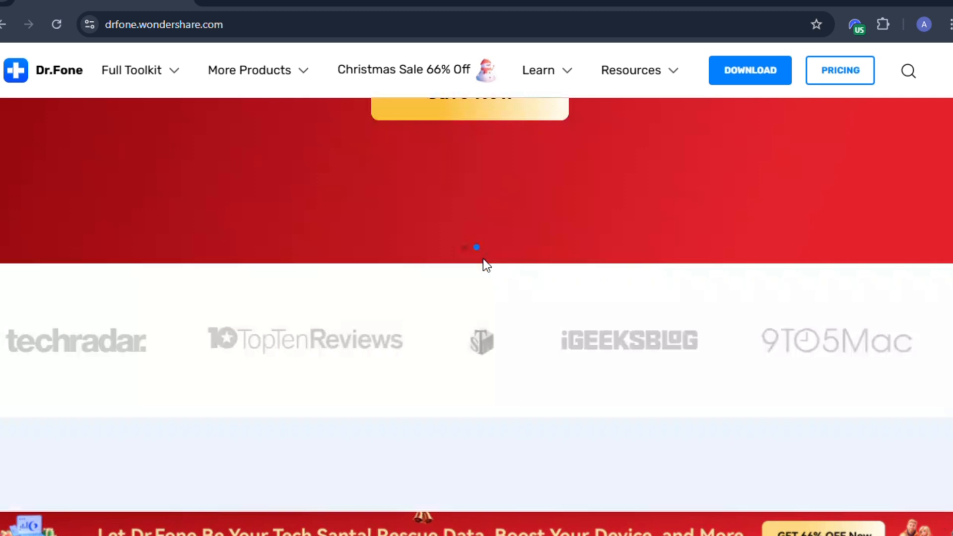
scroll("down", 3)
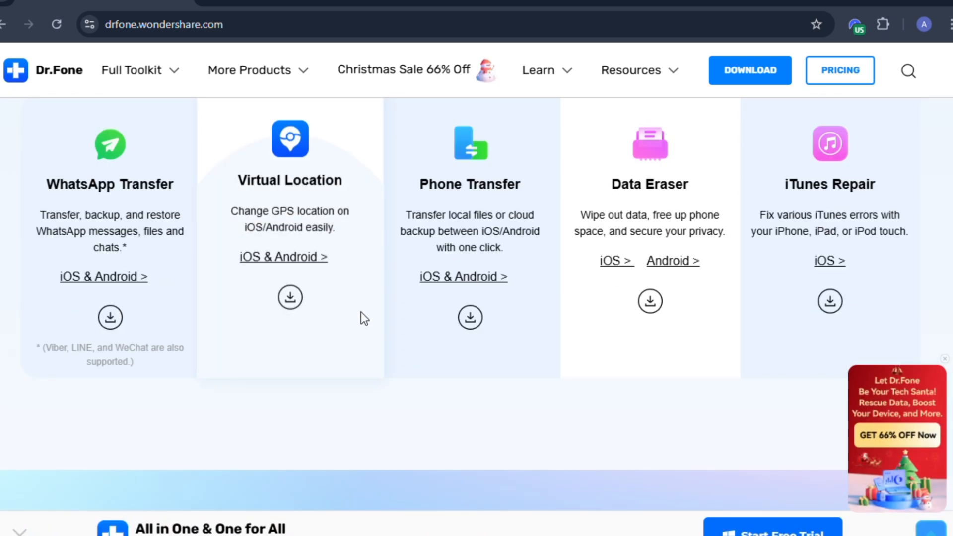
scroll("down", 3)
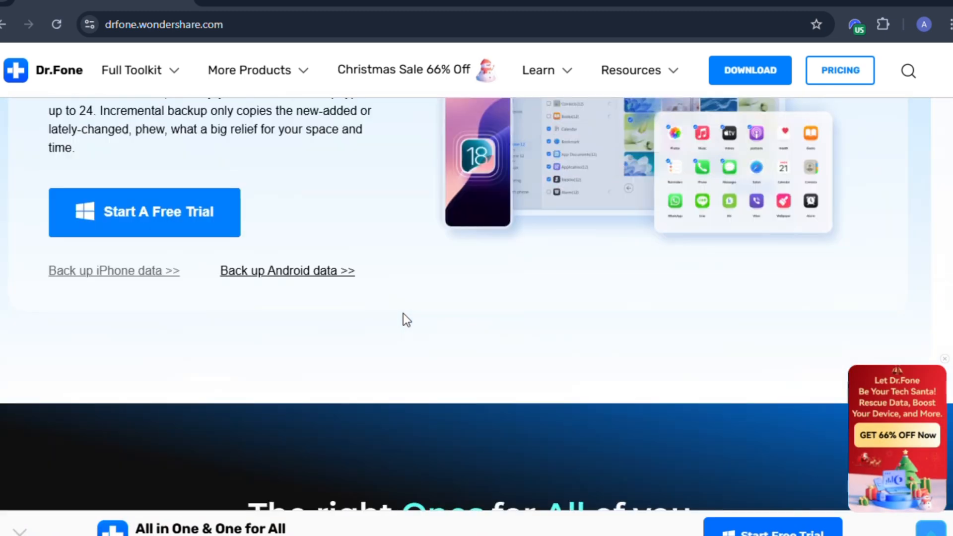
scroll("down", 3)
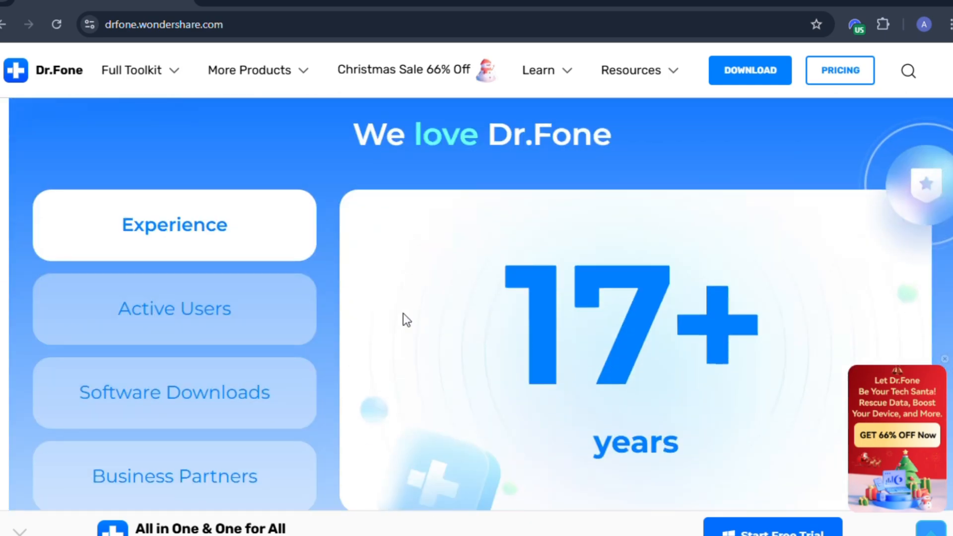
scroll("down", 3)
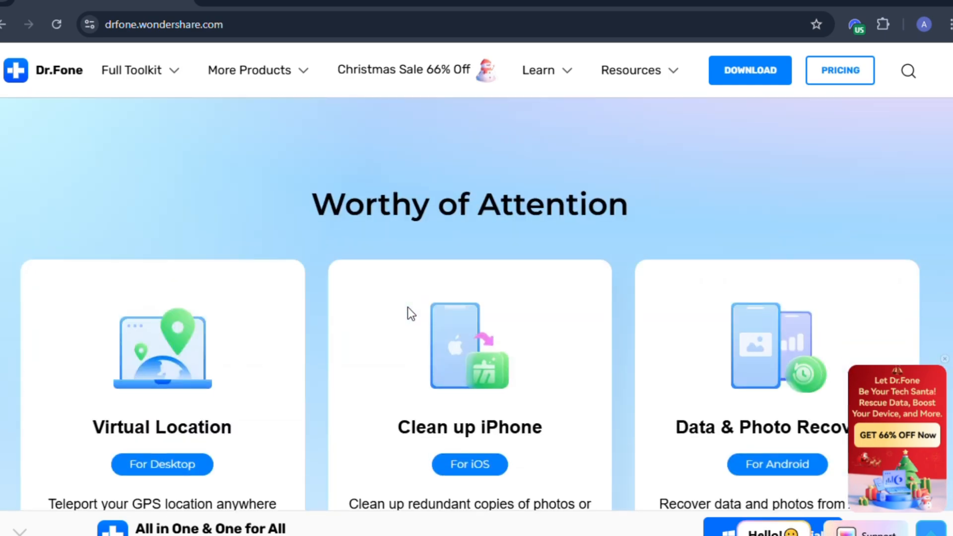
scroll("down", 3)
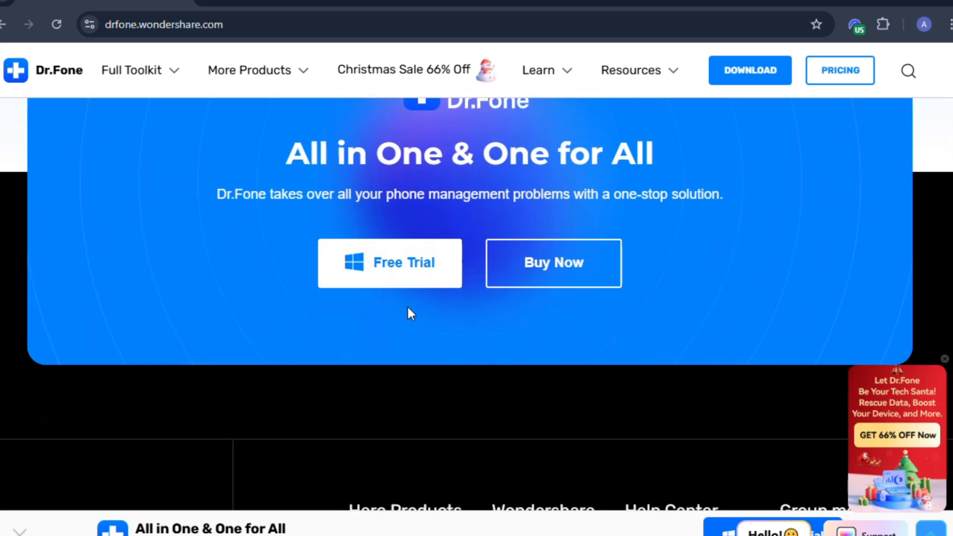
left_click(389, 262)
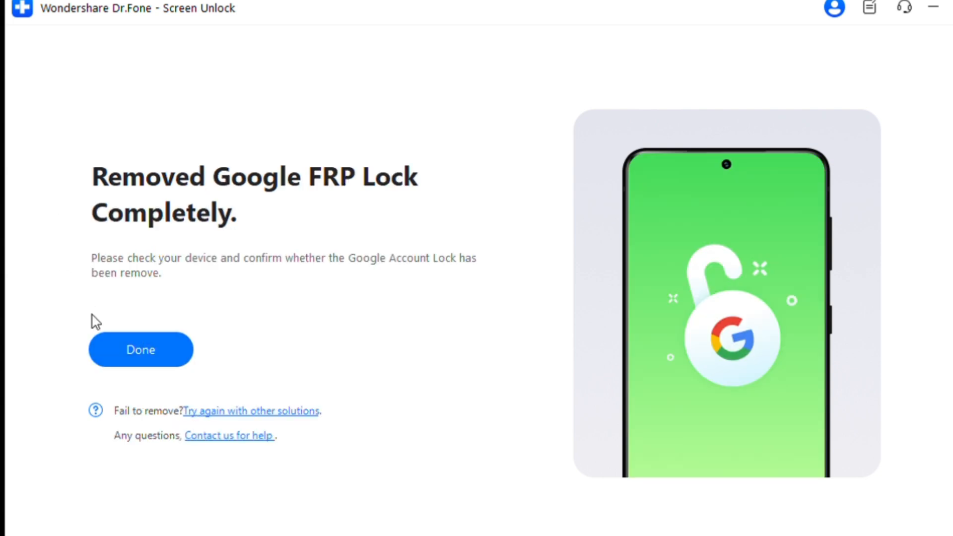
- Finish the completed unlock and reach the 'Unlock Google FRP for All Samsung Phones' online offer
left_click(140, 350)
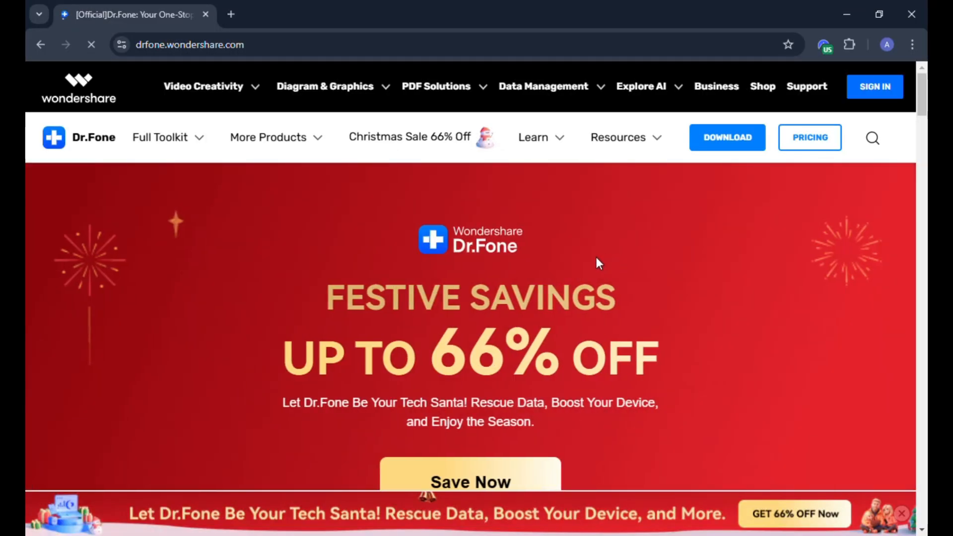
scroll("down", 3)
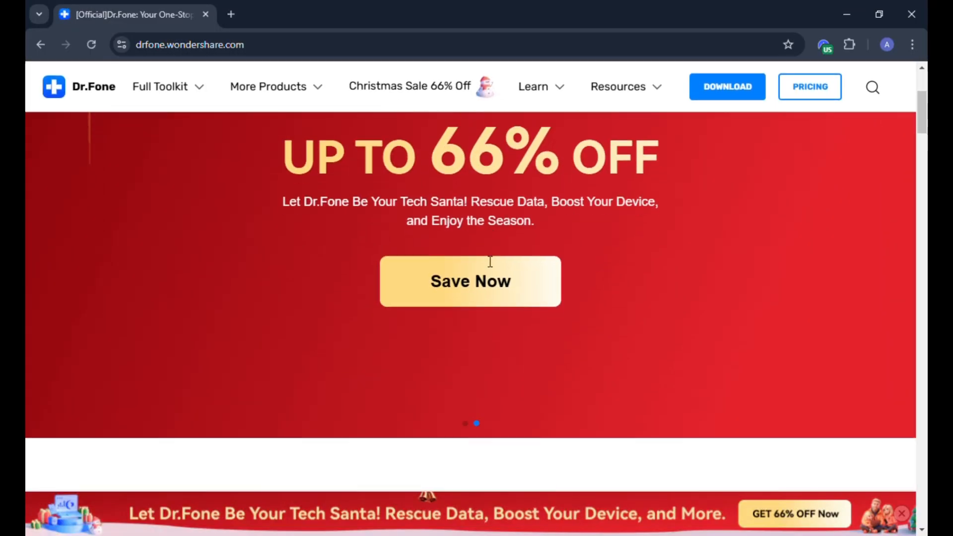
scroll("down", 3)
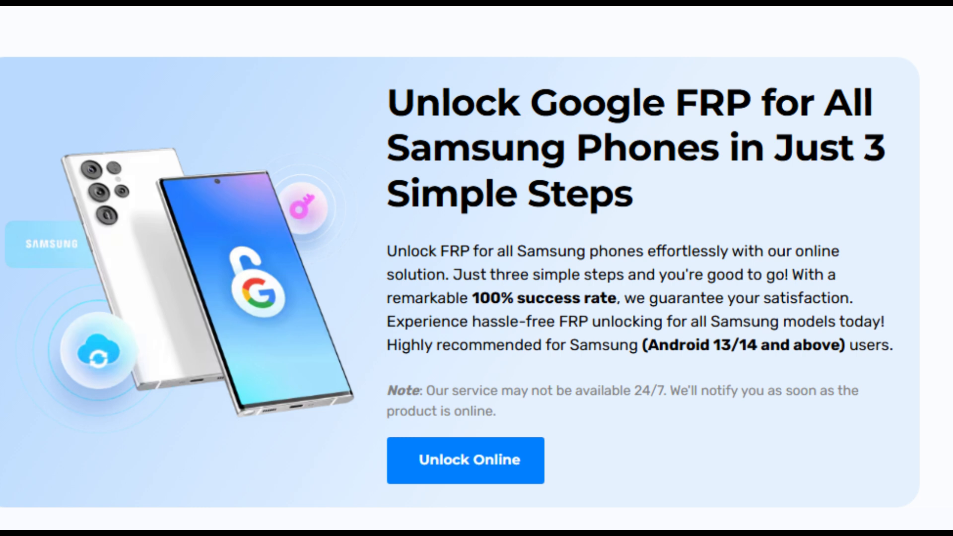
- Select SAMSUNG as the brand and start one-click FRP removal for all Android versions
left_click(465, 460)
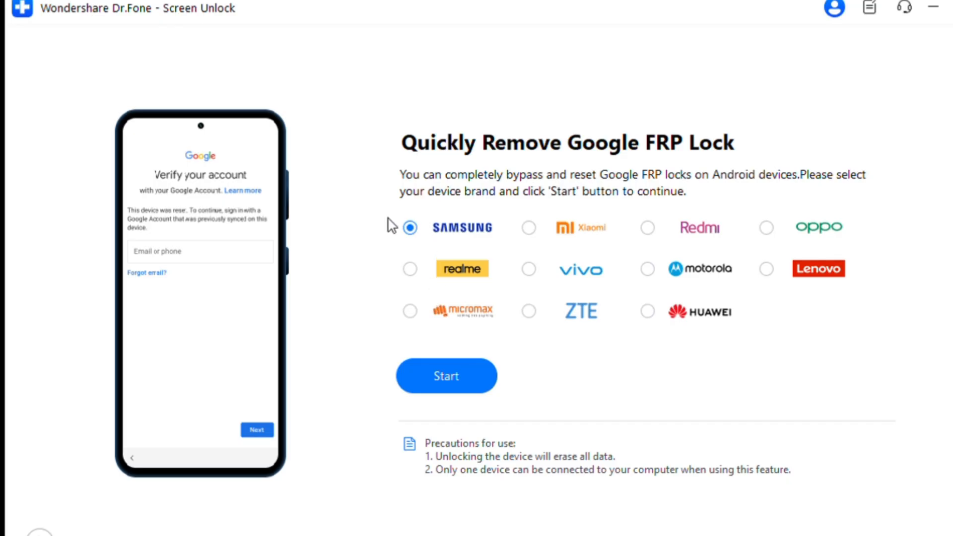
mouse_move(468, 381)
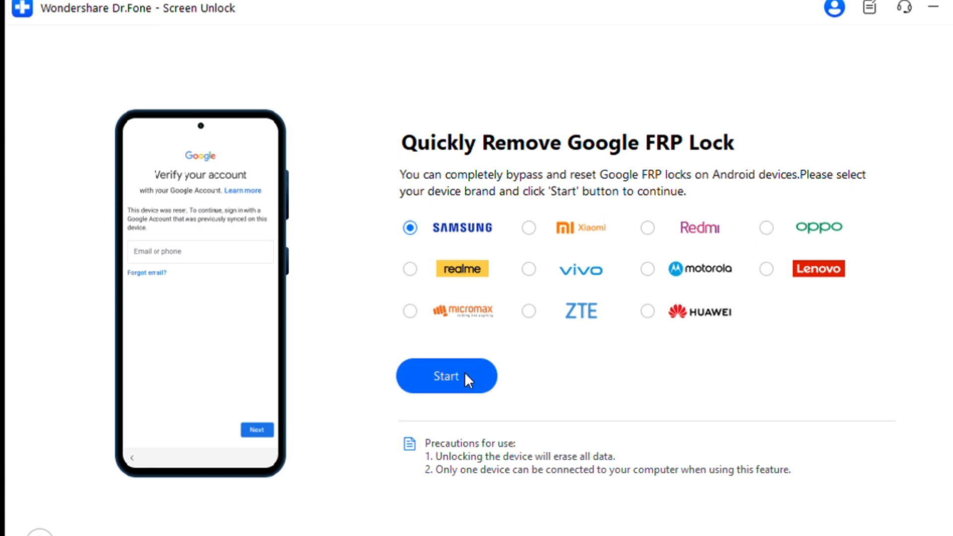
left_click(445, 375)
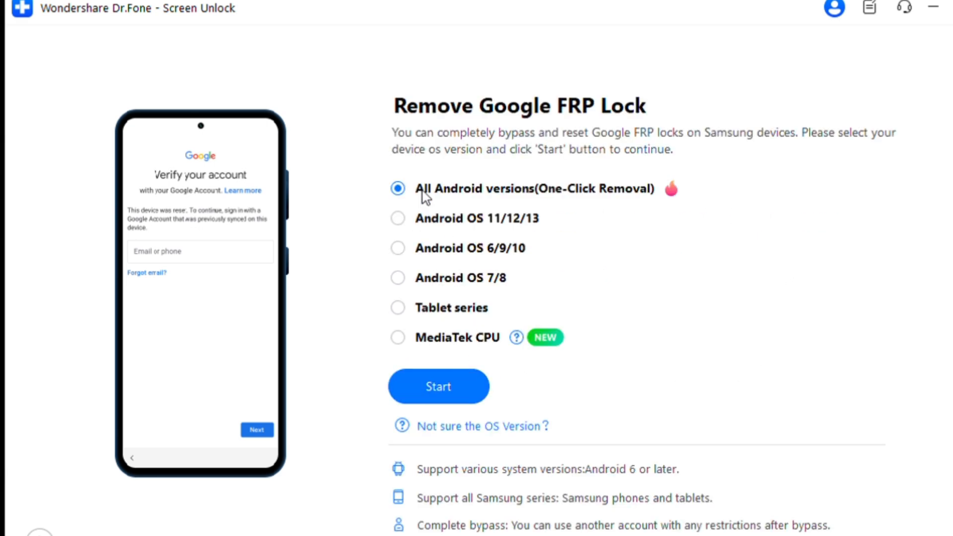
mouse_move(464, 278)
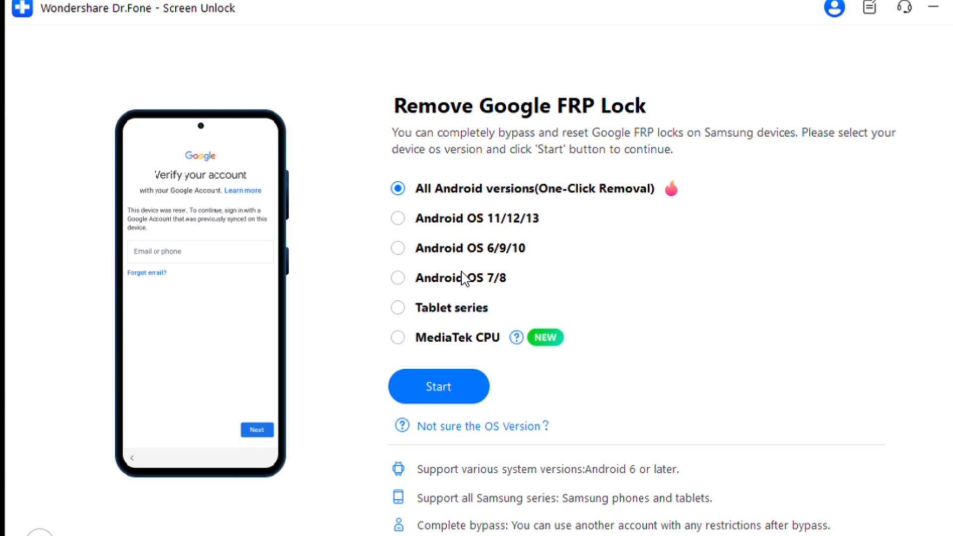
mouse_move(797, 419)
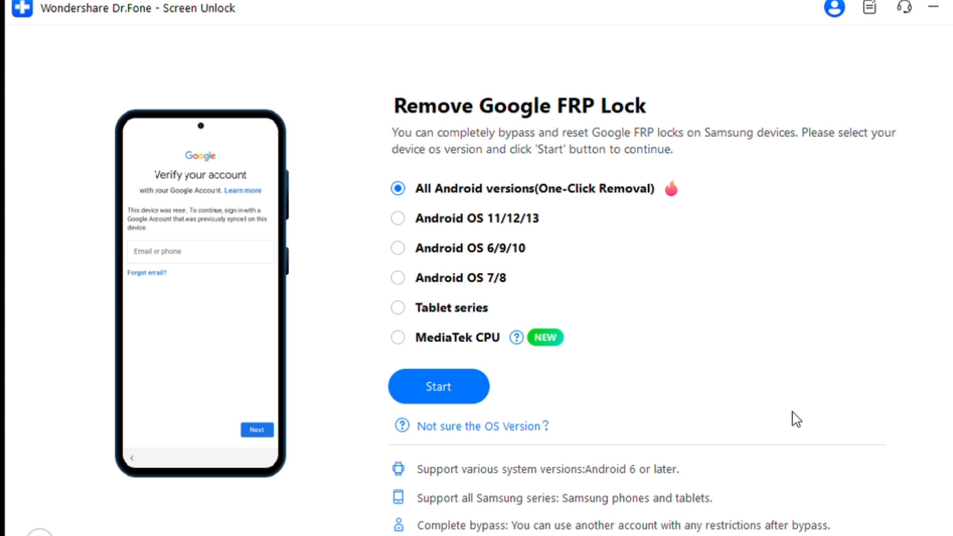
mouse_move(439, 386)
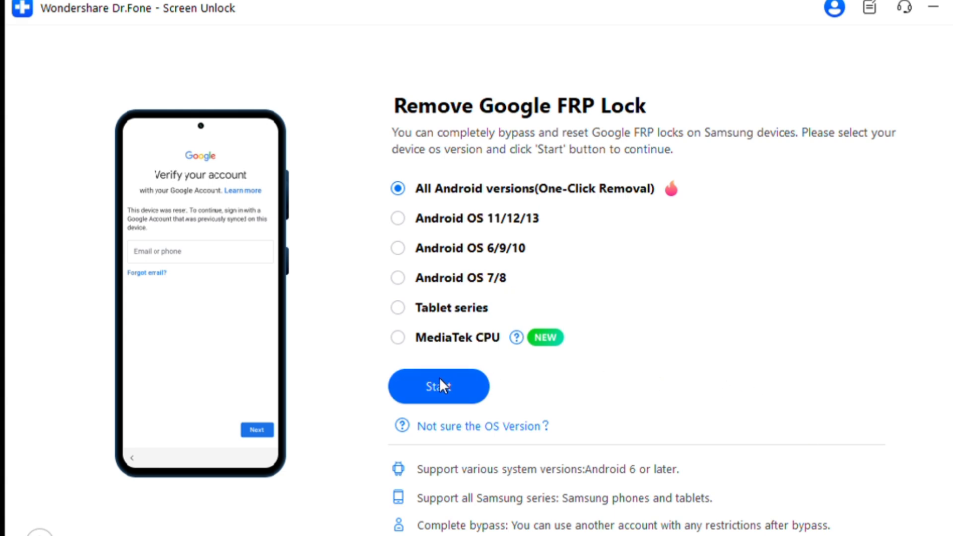
left_click(438, 386)
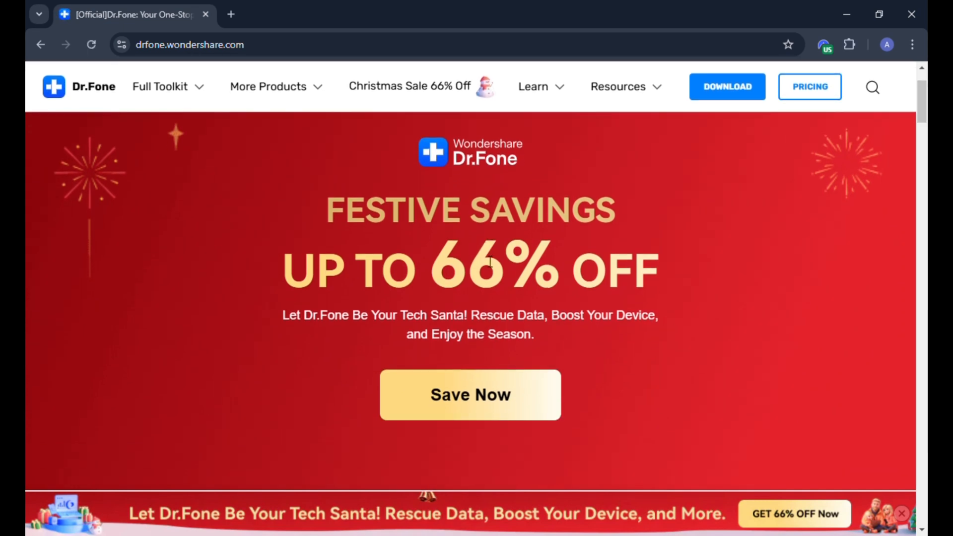
scroll("down", 3)
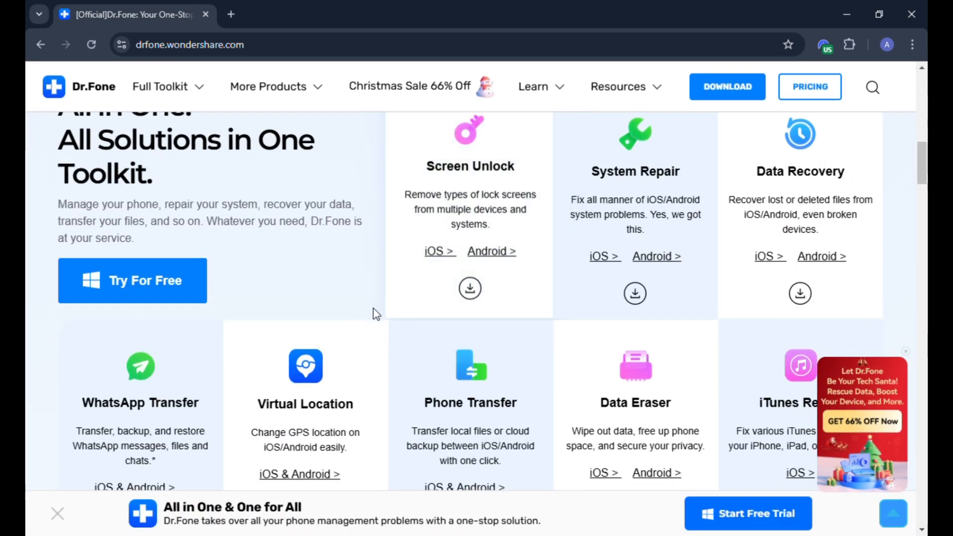